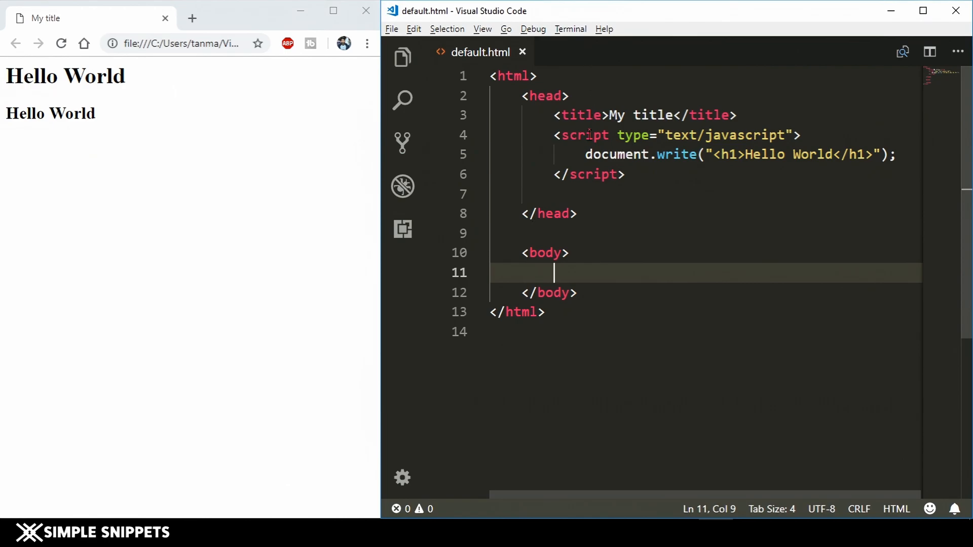
mouse_move(585, 135)
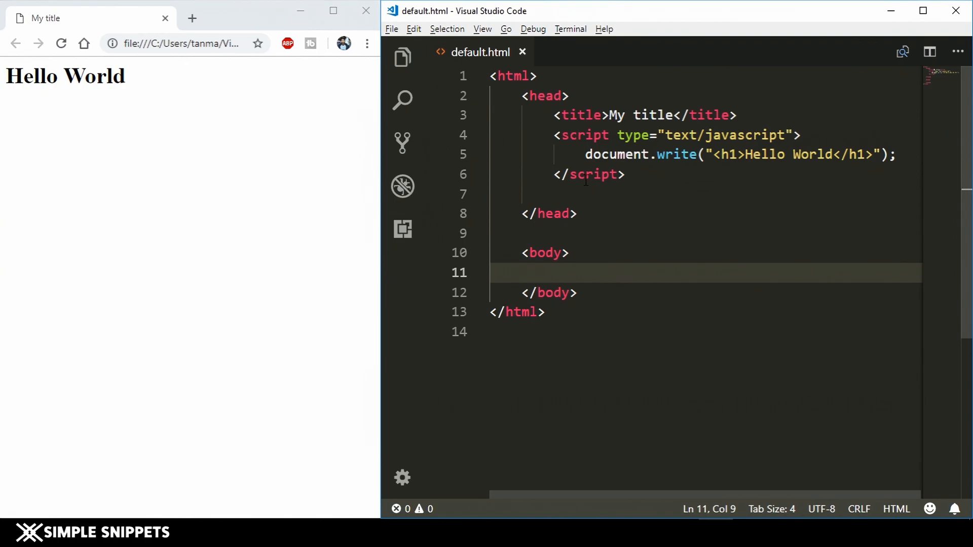
- Highlight the head <script> block in default.html to explain it, then clear the selection
key(Ctrl+A)
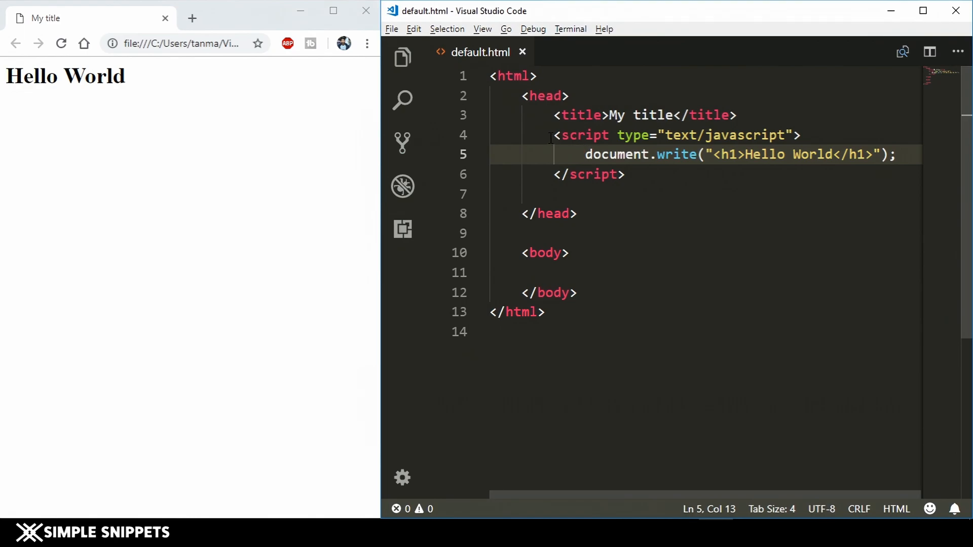
drag(554, 135, 624, 175)
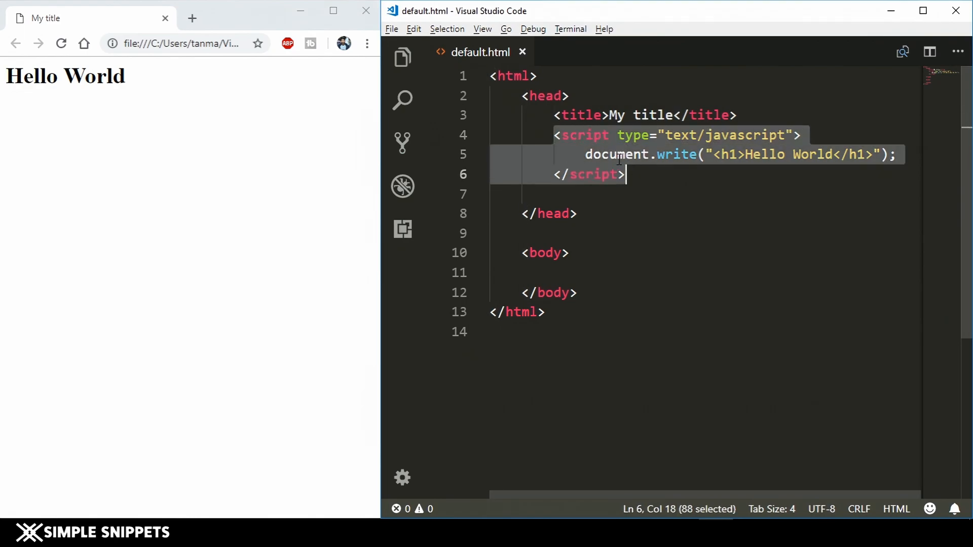
click(619, 154)
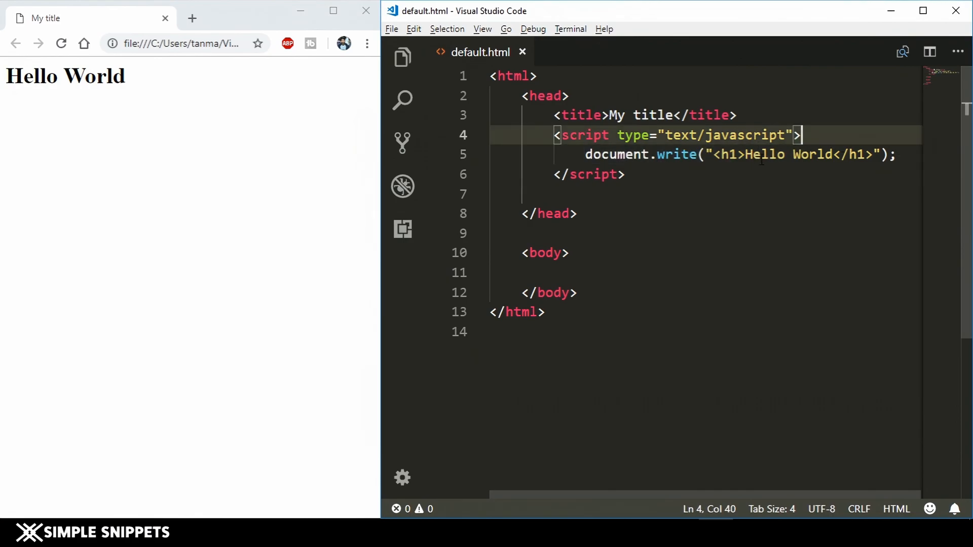
drag(716, 154, 852, 155)
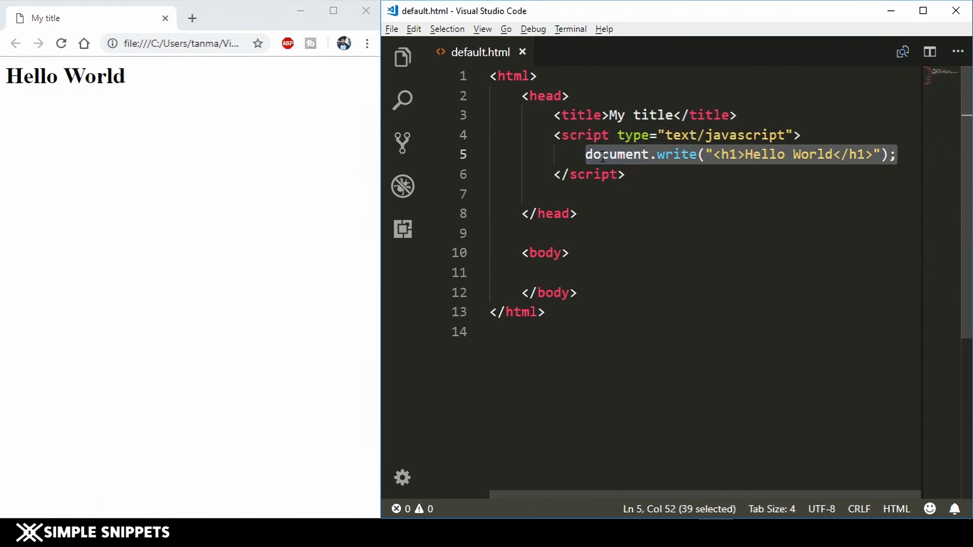
click(901, 155)
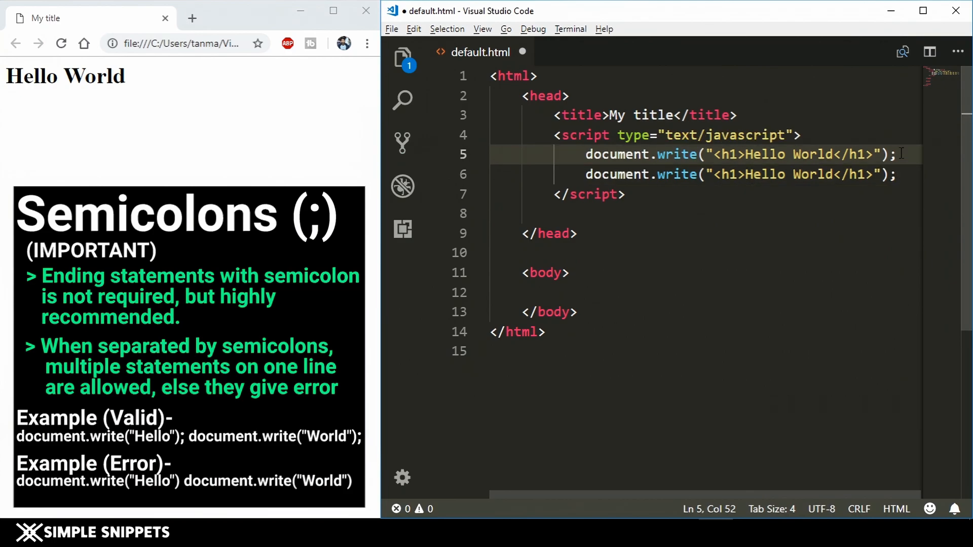
- Change the duplicated write line to an h2 heading reading 'Telusko Learnings'
text(2)
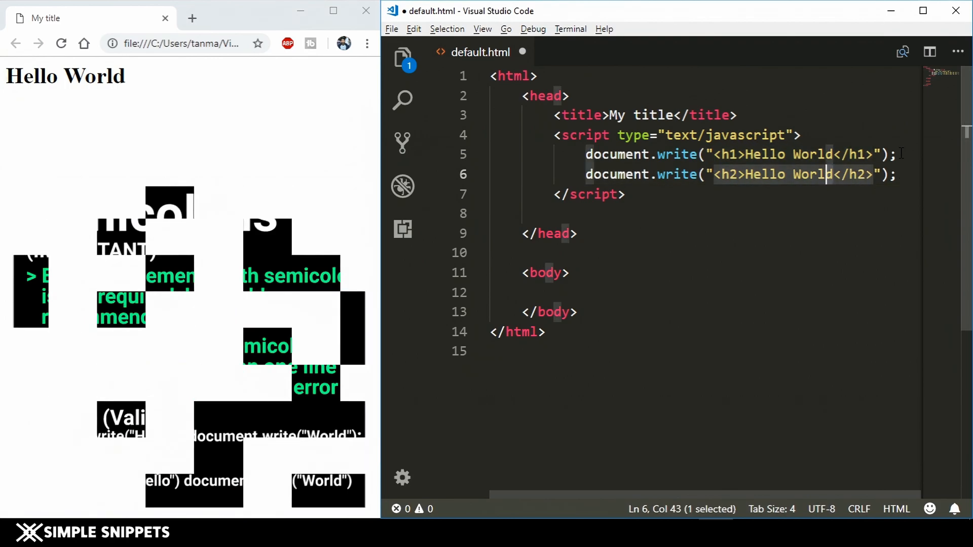
text(Telusk)
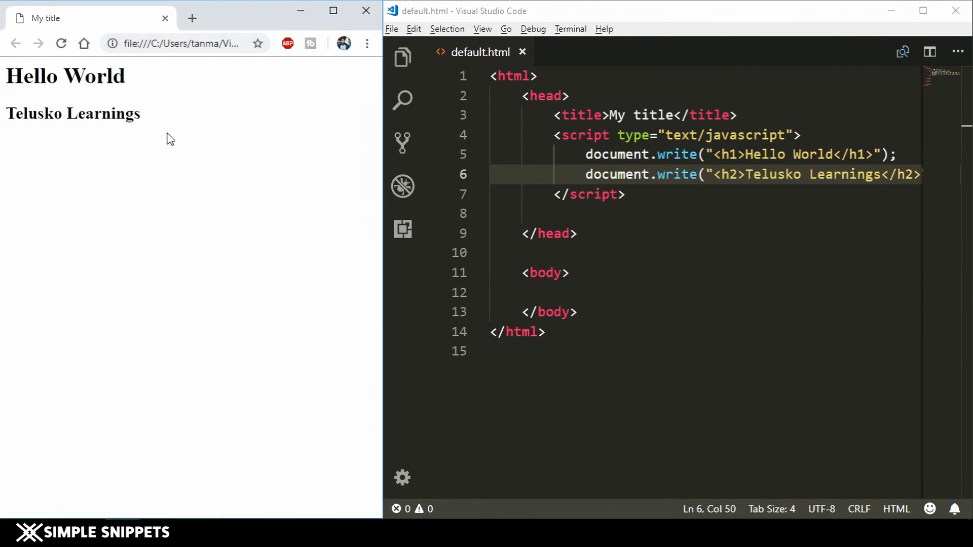
mouse_move(140, 134)
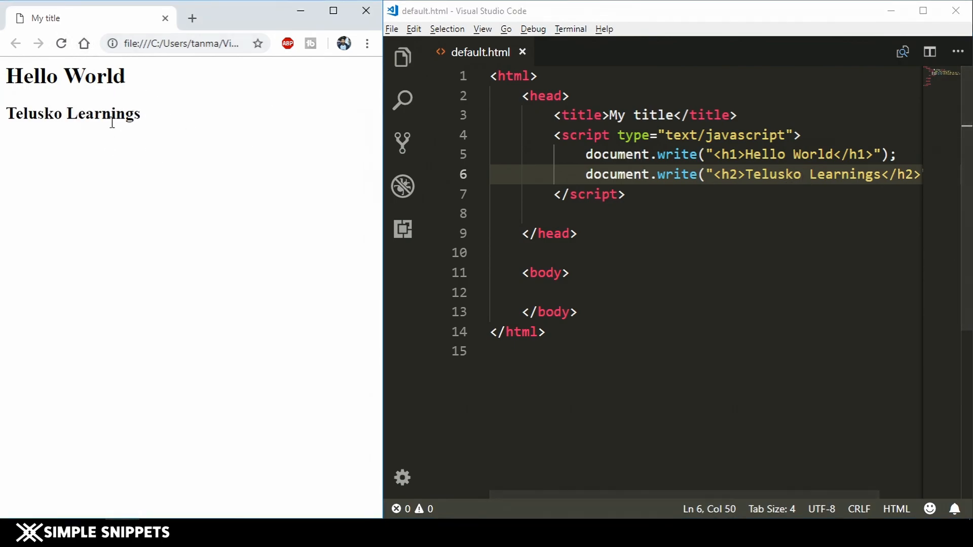
mouse_move(78, 106)
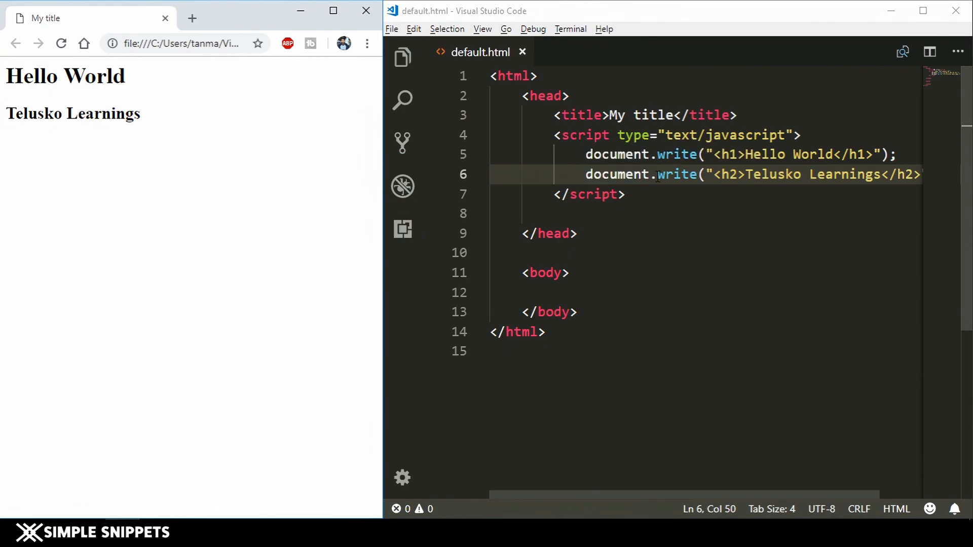
- Split the pasted Hello World write statement onto its own line after the first
click(901, 155)
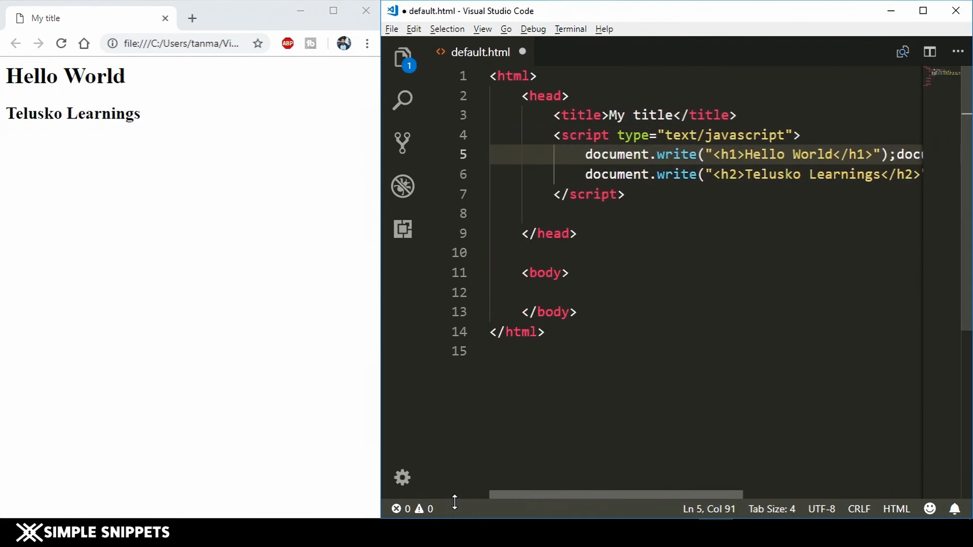
scroll(right, 3)
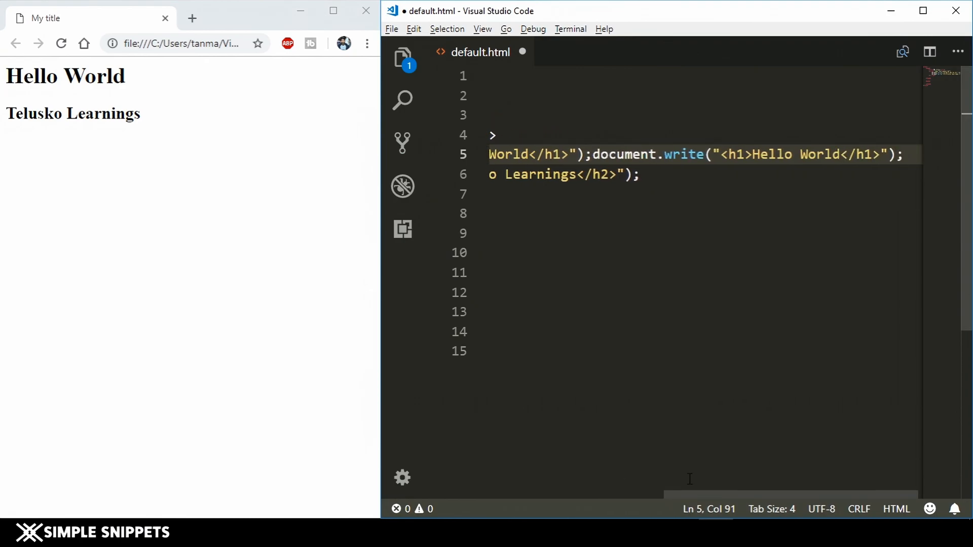
click(61, 42)
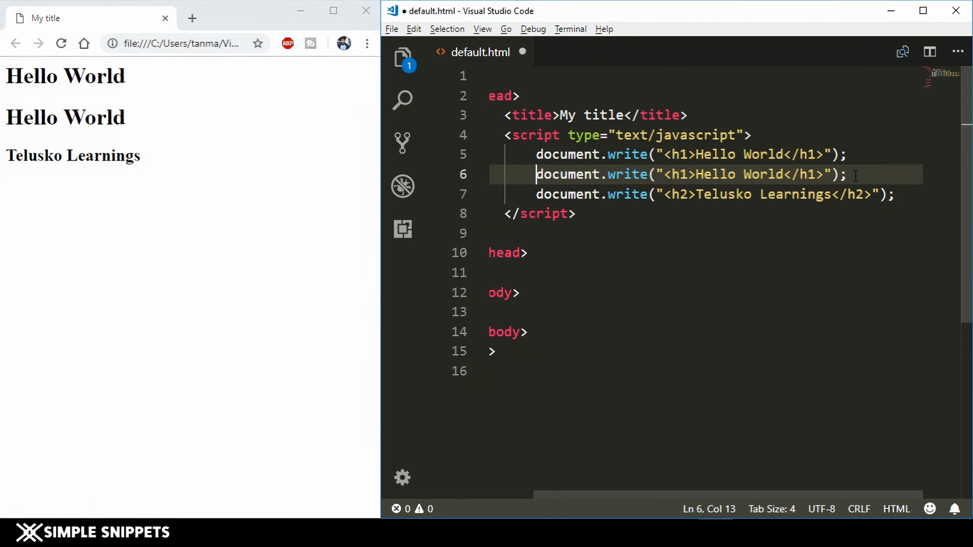
key(Enter)
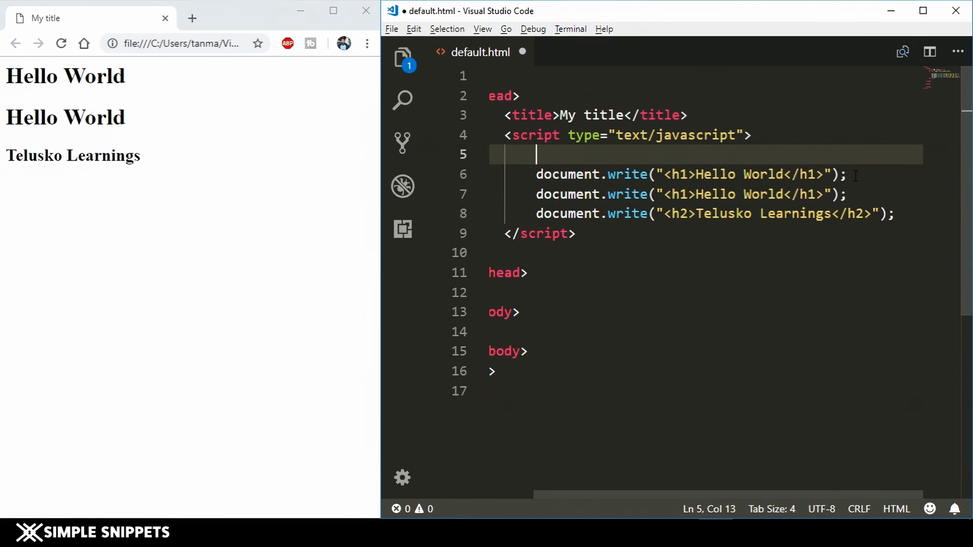
- Type the comment '// this is a comment' above the write statements
text(//)
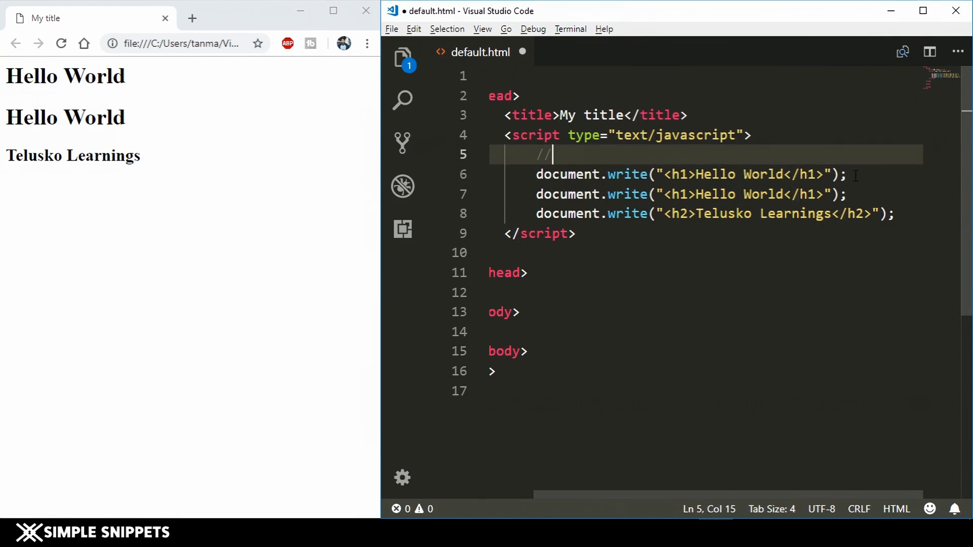
text(this is a)
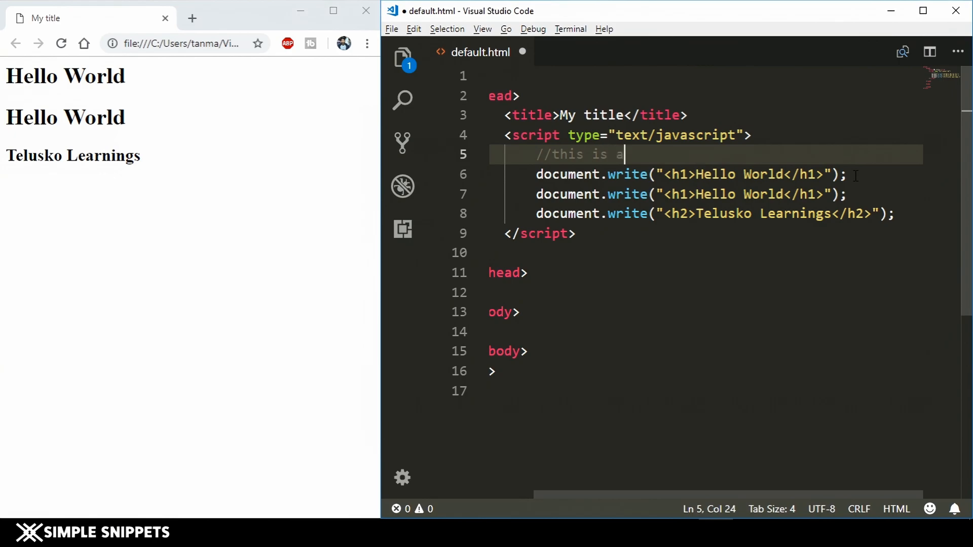
text(comment)
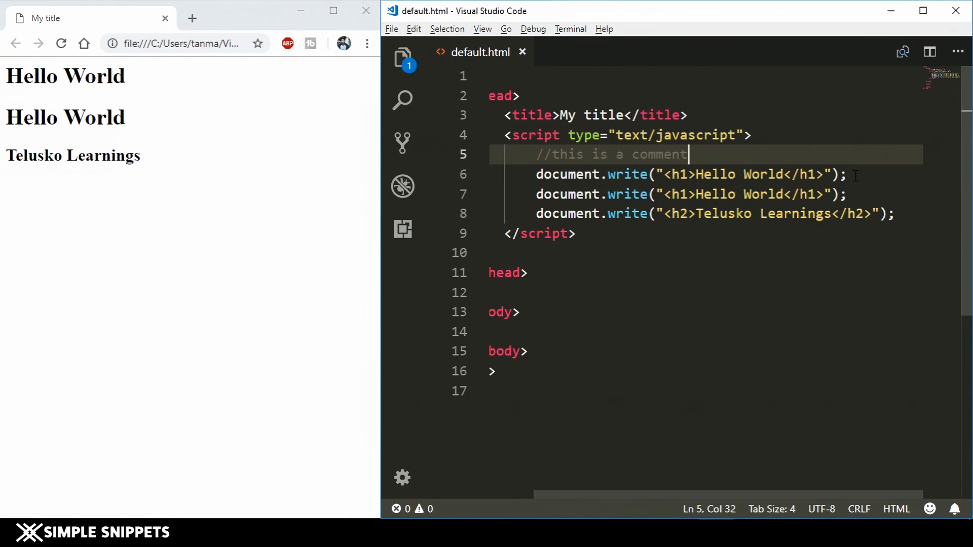
mouse_move(61, 44)
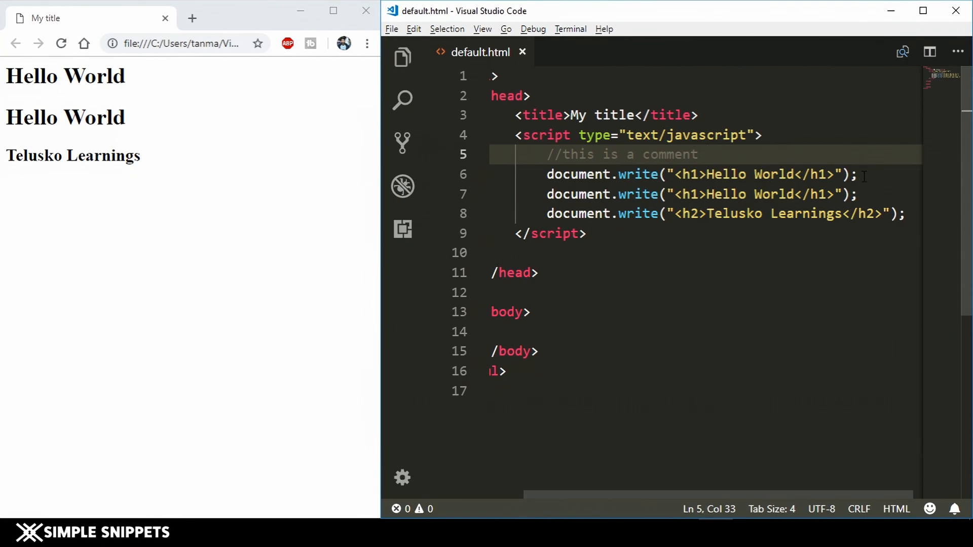
- Append the inline comment '// were a hello world' after the first write statement
text(/)
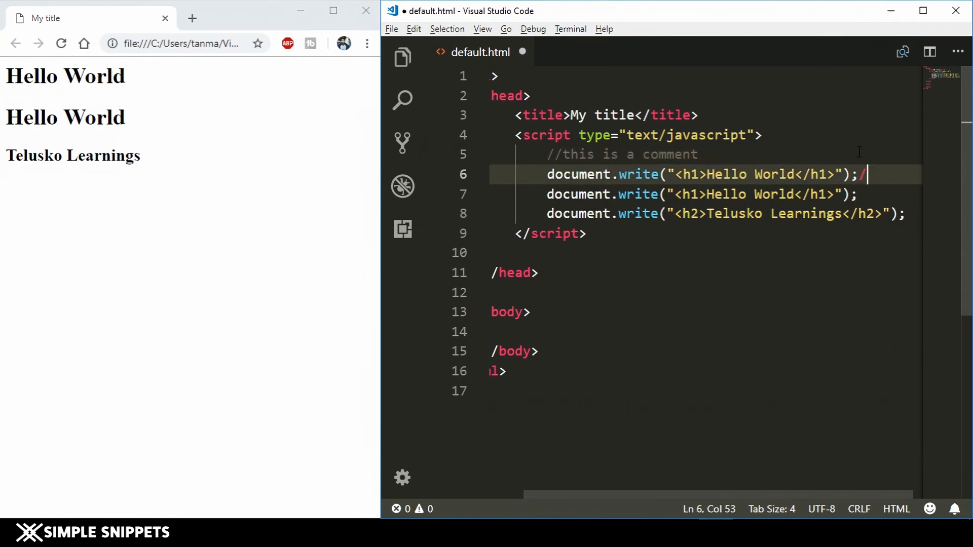
text(/ were are pronting)
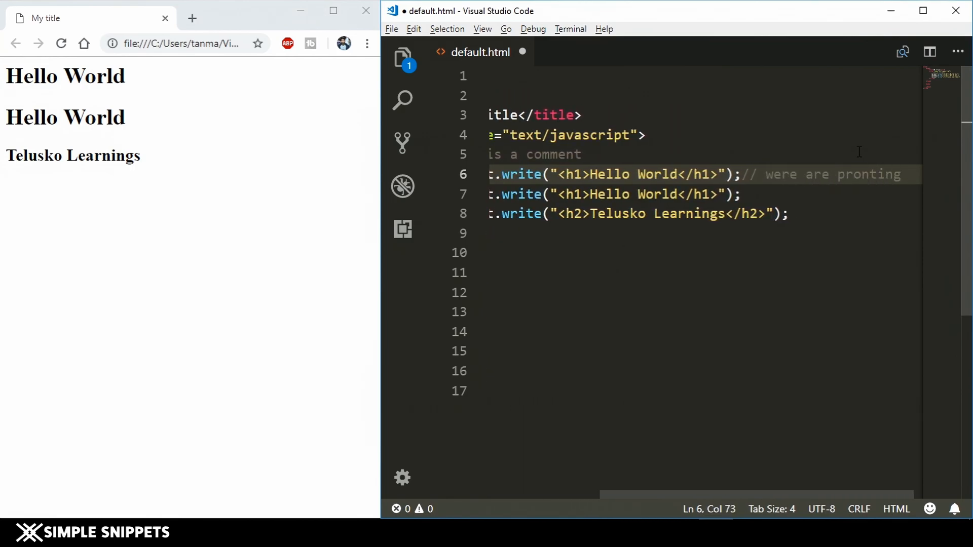
text(hello)
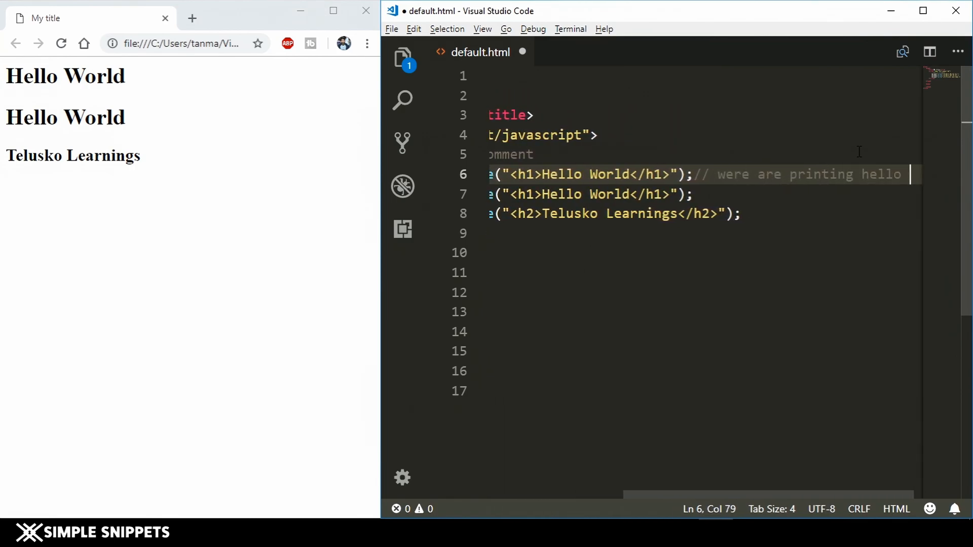
text(world)
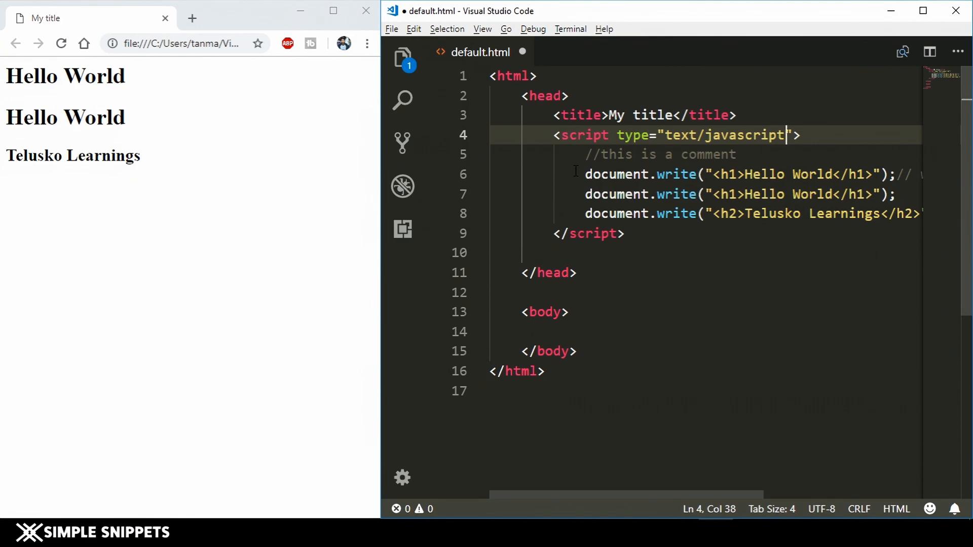
- Add a /* */ block comment below the // comment holding sample text 'you can t sdsfsfs'
click(748, 155)
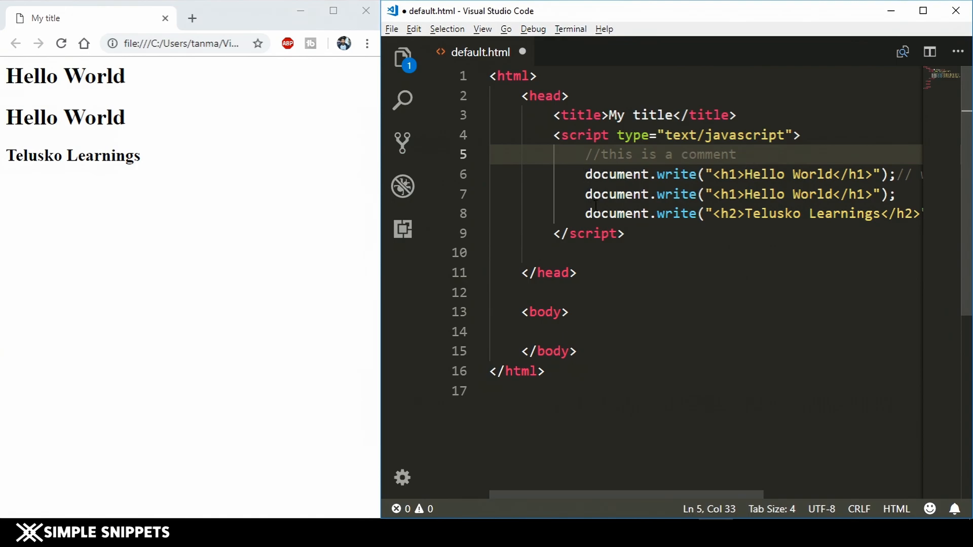
key(Enter)
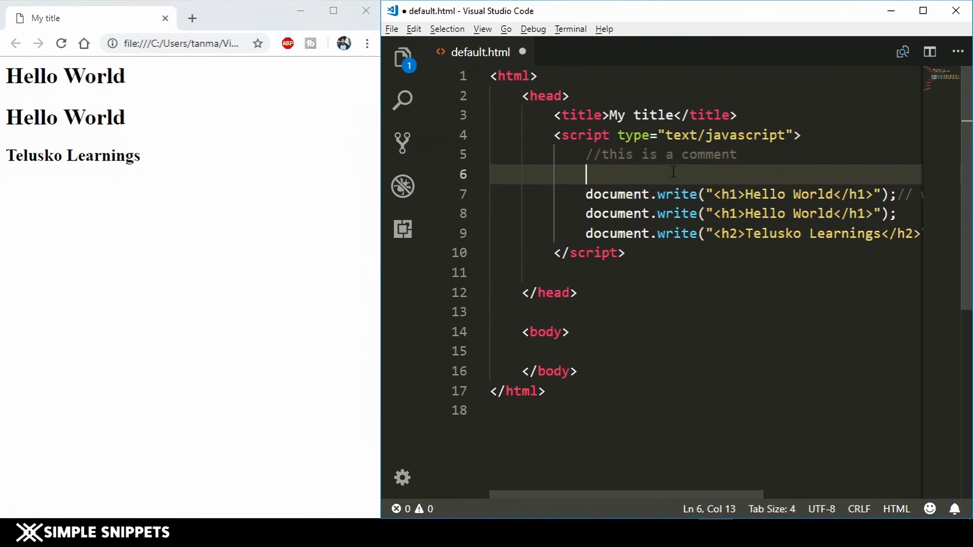
text(/)
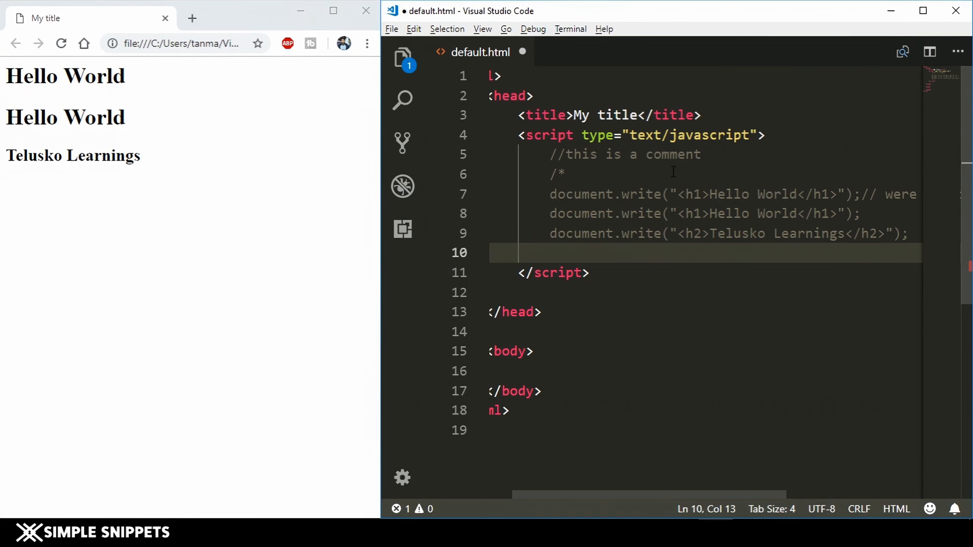
text(*/)
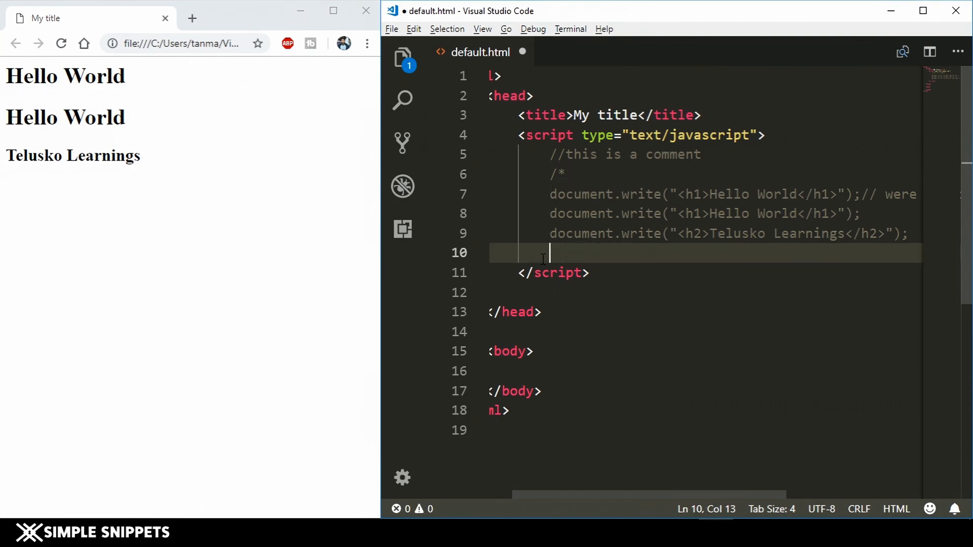
text(*/)
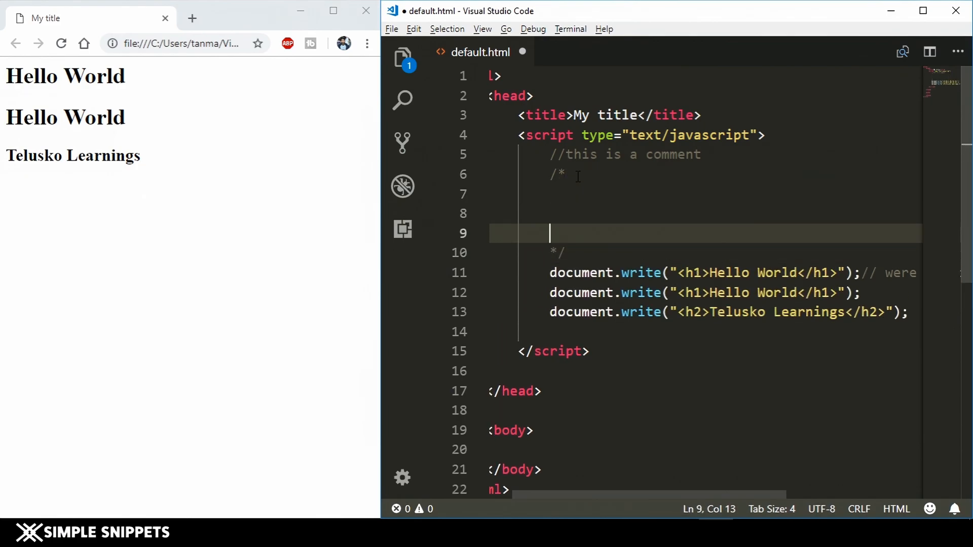
text(you can type any)
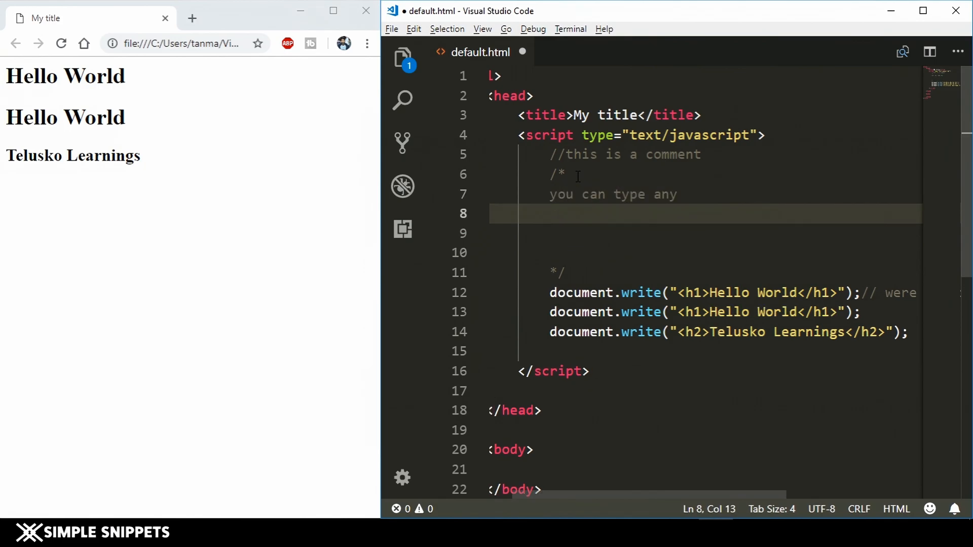
text(sdsfsfs)
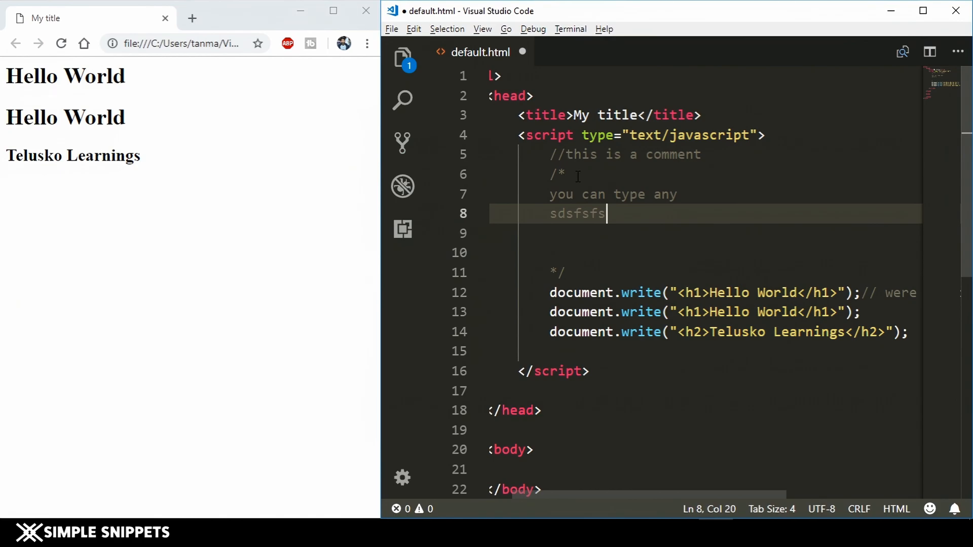